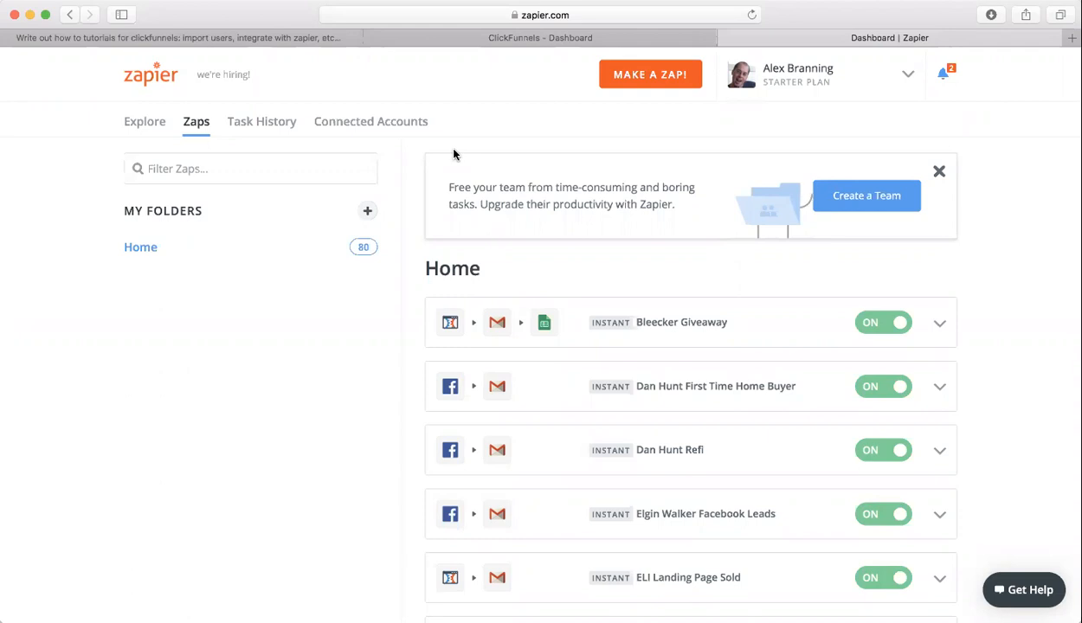
{"action": "mouse_move", "coordinate": [157, 88]}
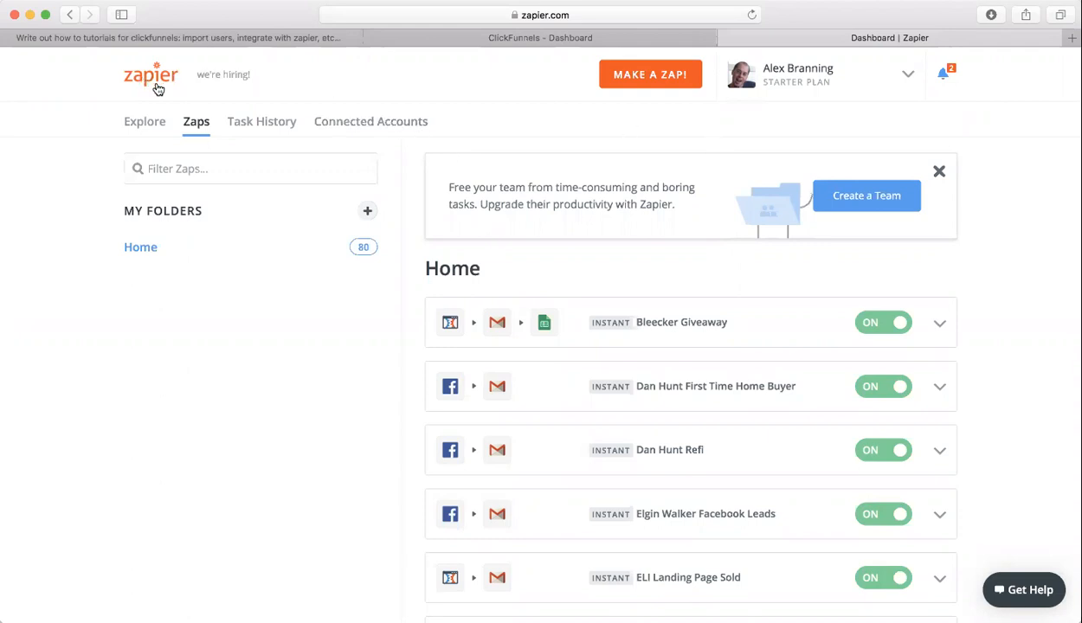
{"action": "mouse_move", "coordinate": [684, 116]}
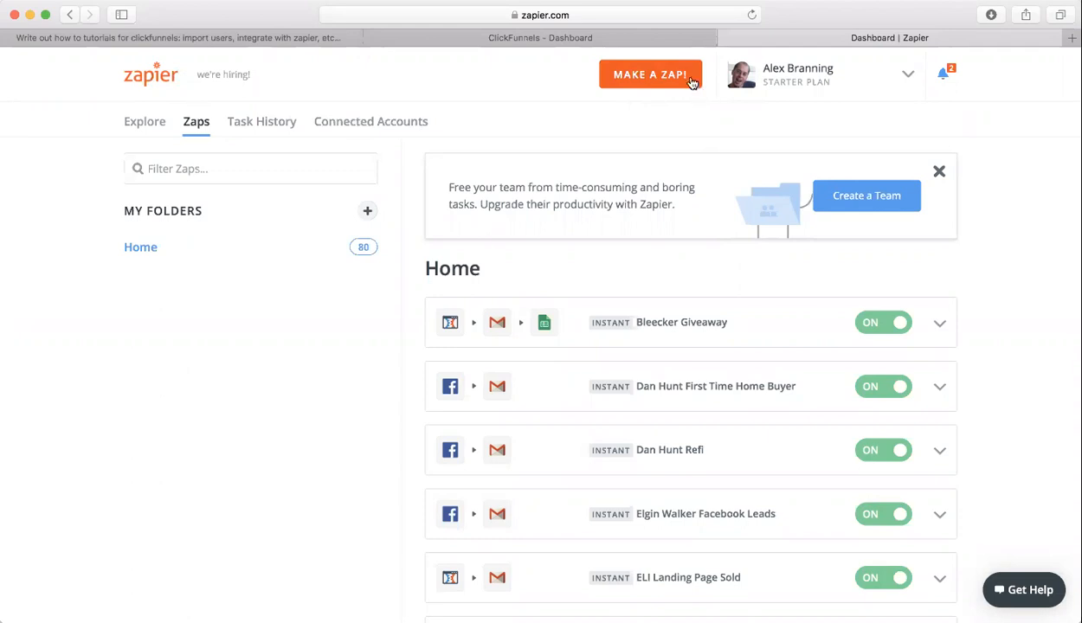
Step: Start a new zap with ClickFunnels as trigger app and New Contact Activity as the trigger
{"action": "left_click", "coordinate": [651, 73]}
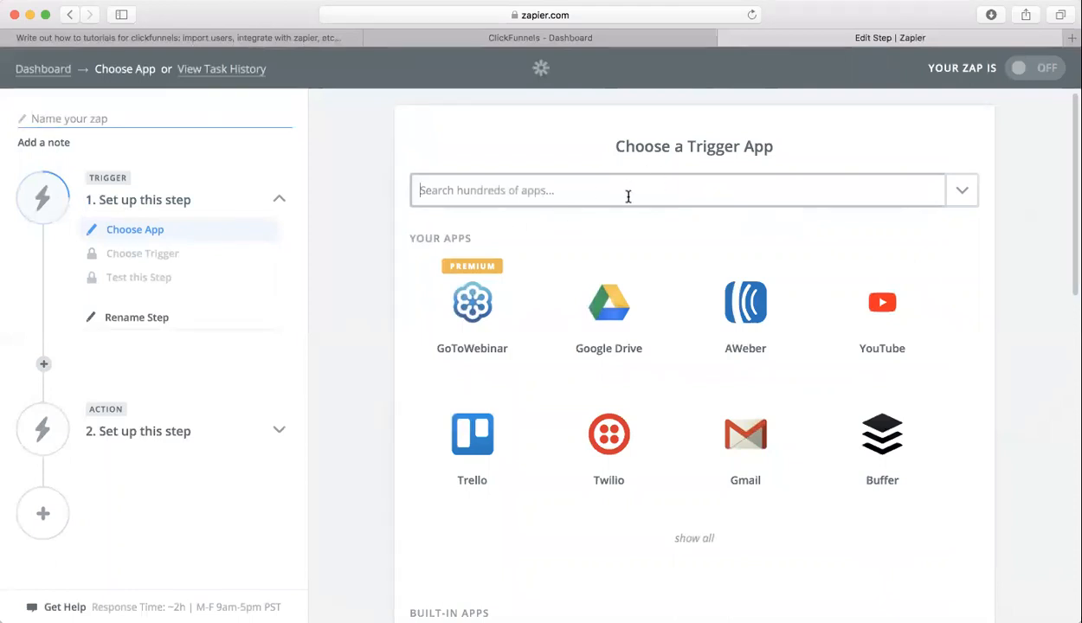
{"action": "type", "text": "click"}
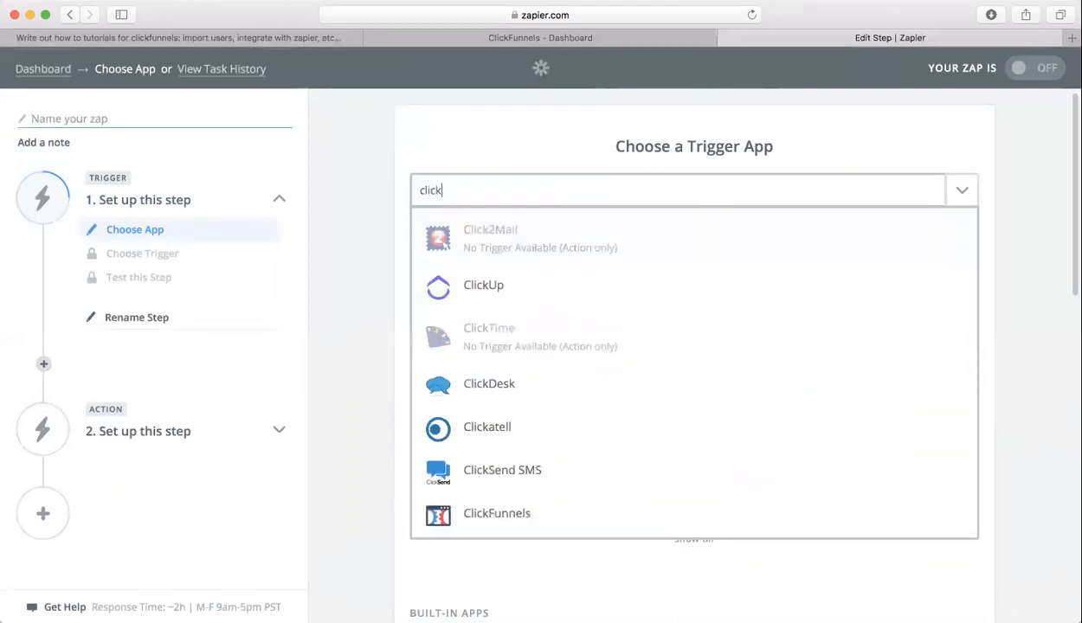
{"action": "left_click", "coordinate": [497, 513]}
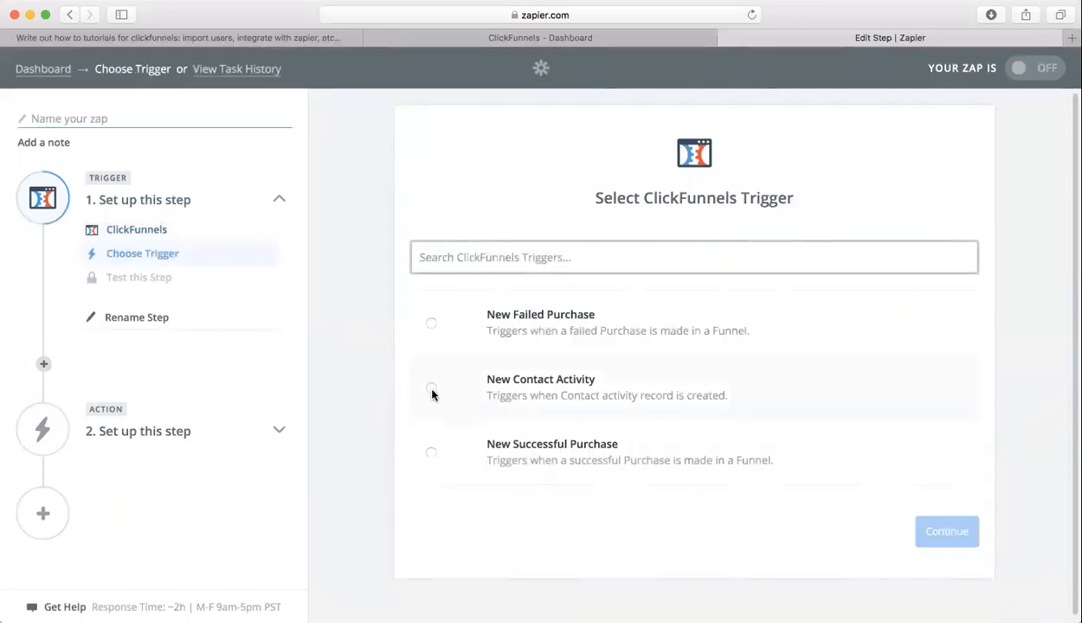
{"action": "left_click", "coordinate": [431, 388]}
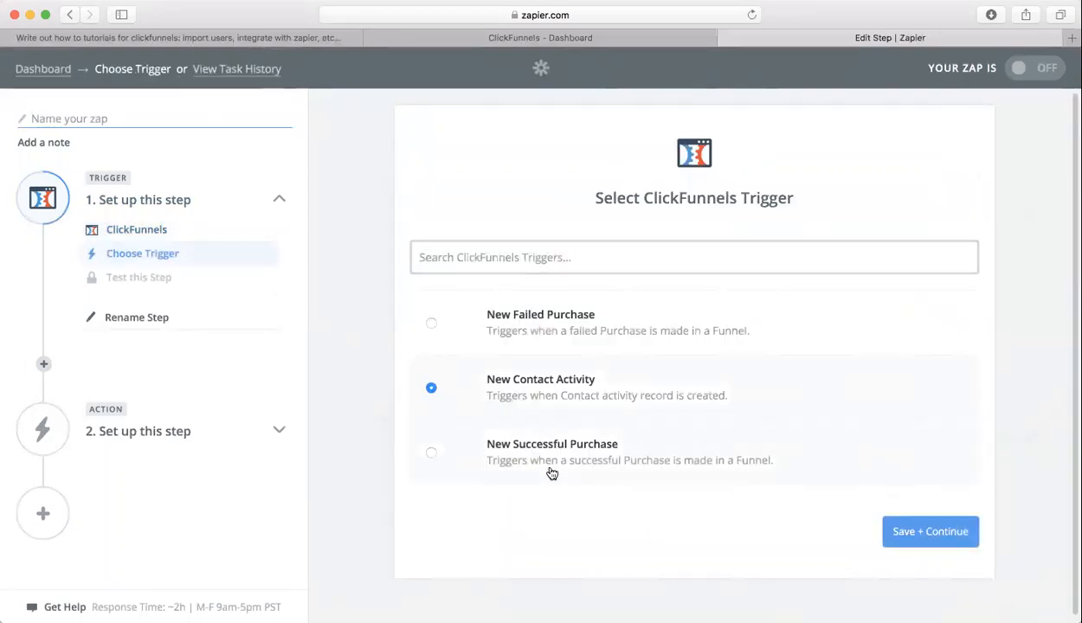
{"action": "mouse_move", "coordinate": [931, 532]}
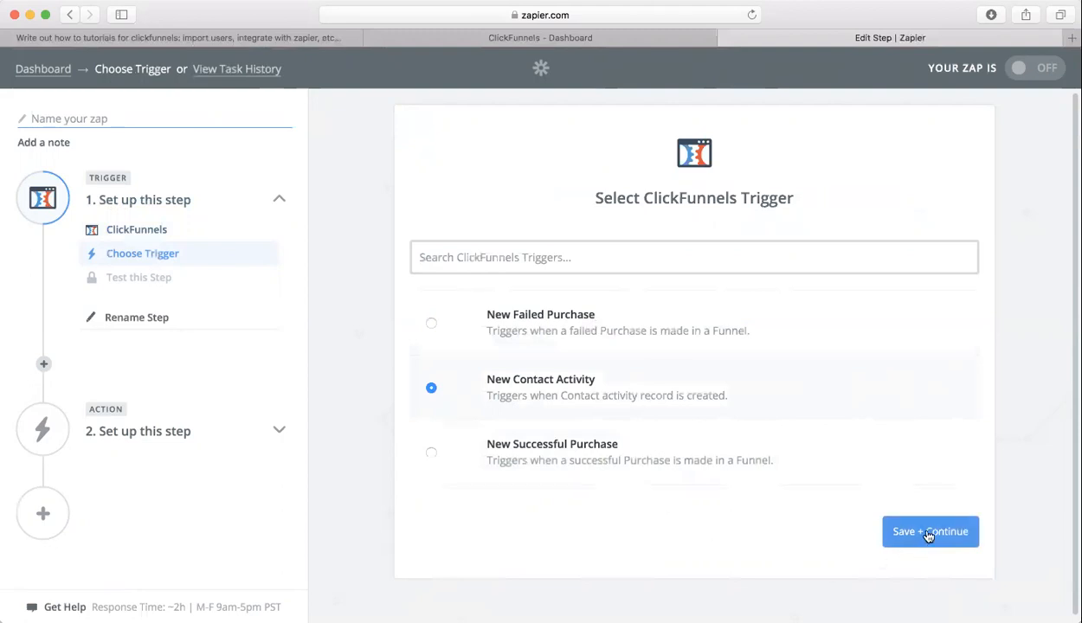
Step: Save the New Contact Activity trigger and review the ClickFunnels account list
{"action": "left_click", "coordinate": [929, 532]}
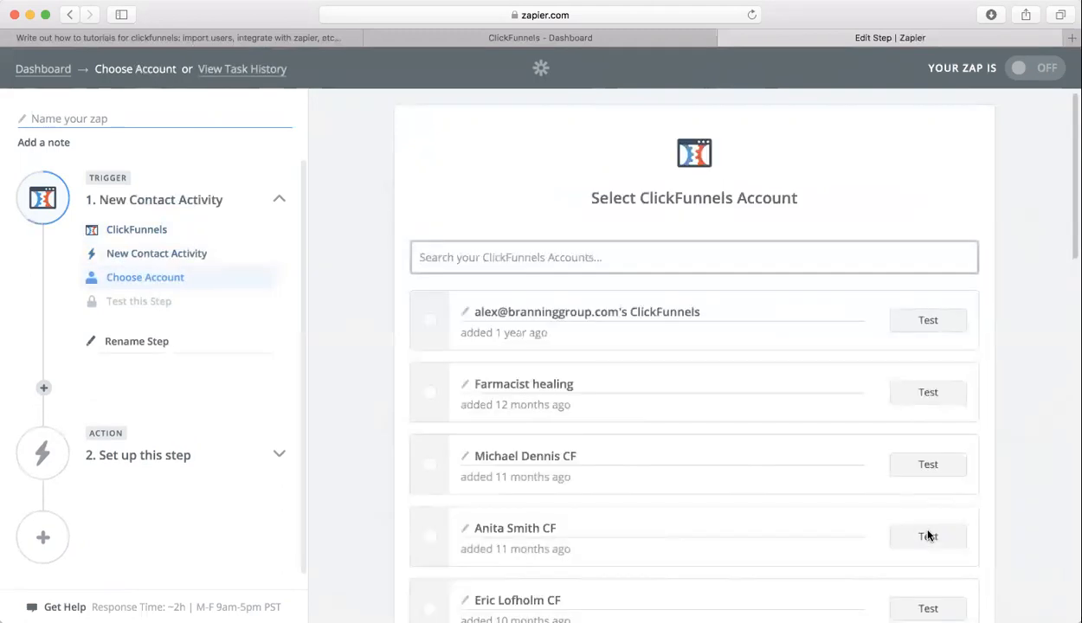
{"action": "mouse_move", "coordinate": [441, 325]}
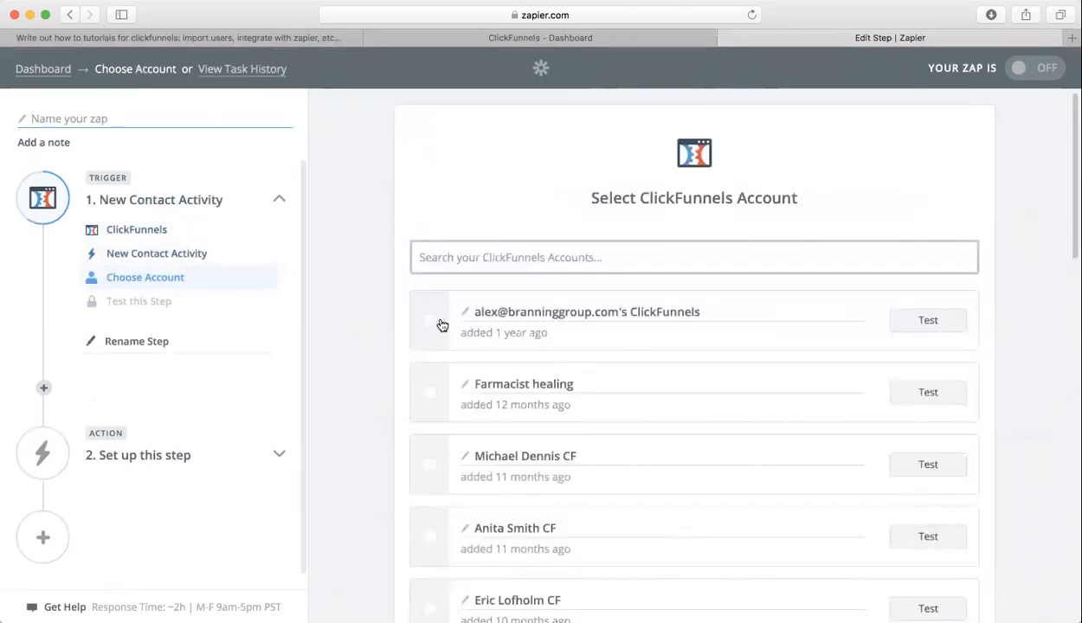
{"action": "scroll", "scroll_direction": "down", "scroll_amount": 3}
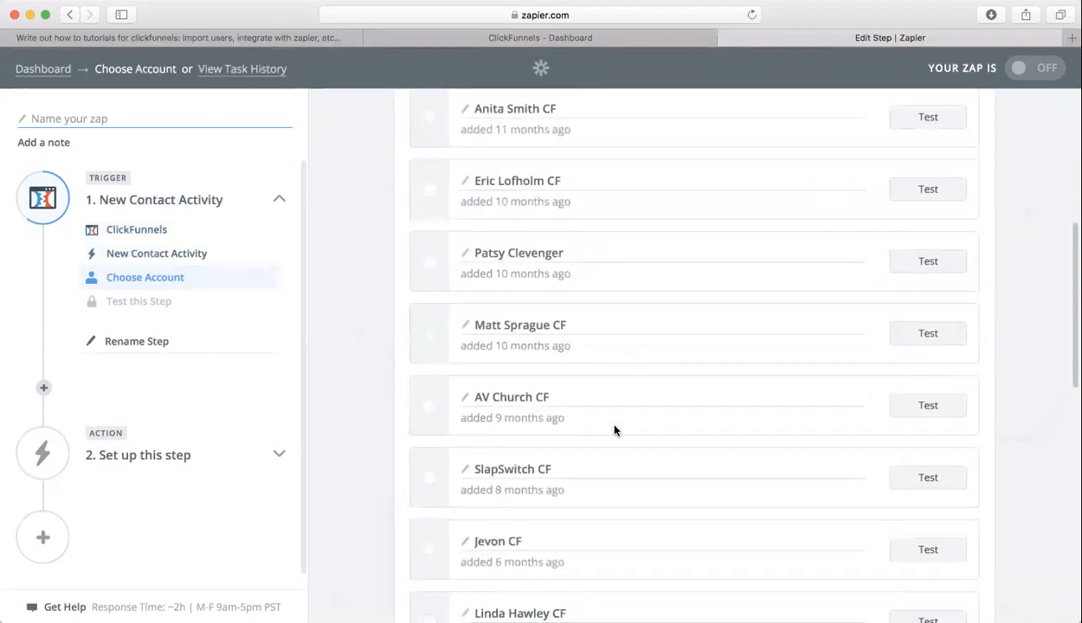
{"action": "scroll", "scroll_direction": "down", "scroll_amount": 3}
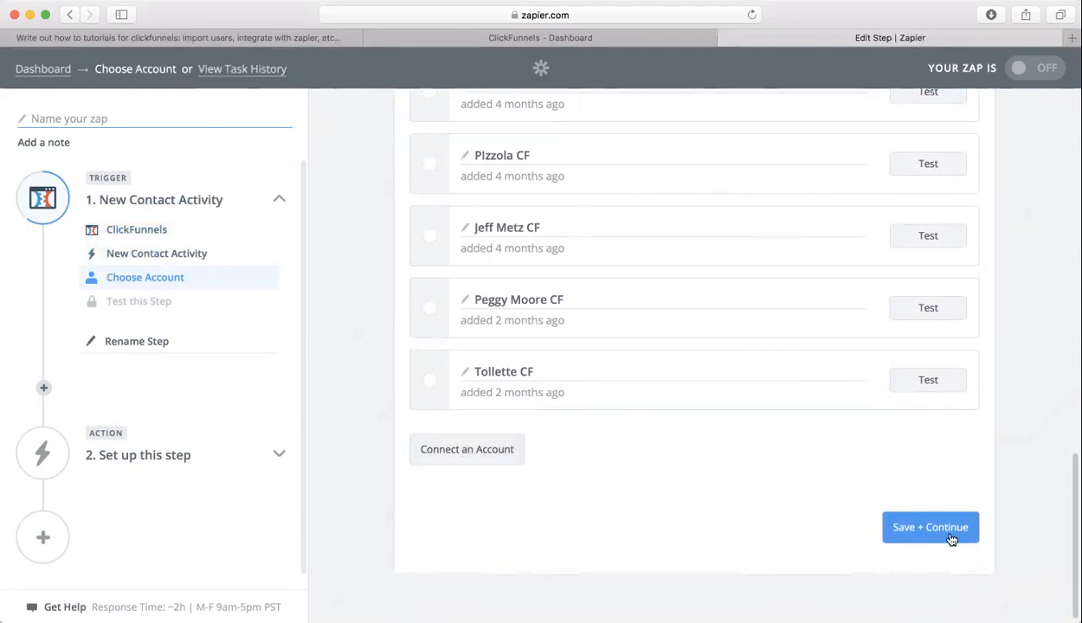
Step: Confirm the ClickFunnels account, limit the trigger to Branning group template's optin step, and continue to testing
{"action": "left_click", "coordinate": [931, 526]}
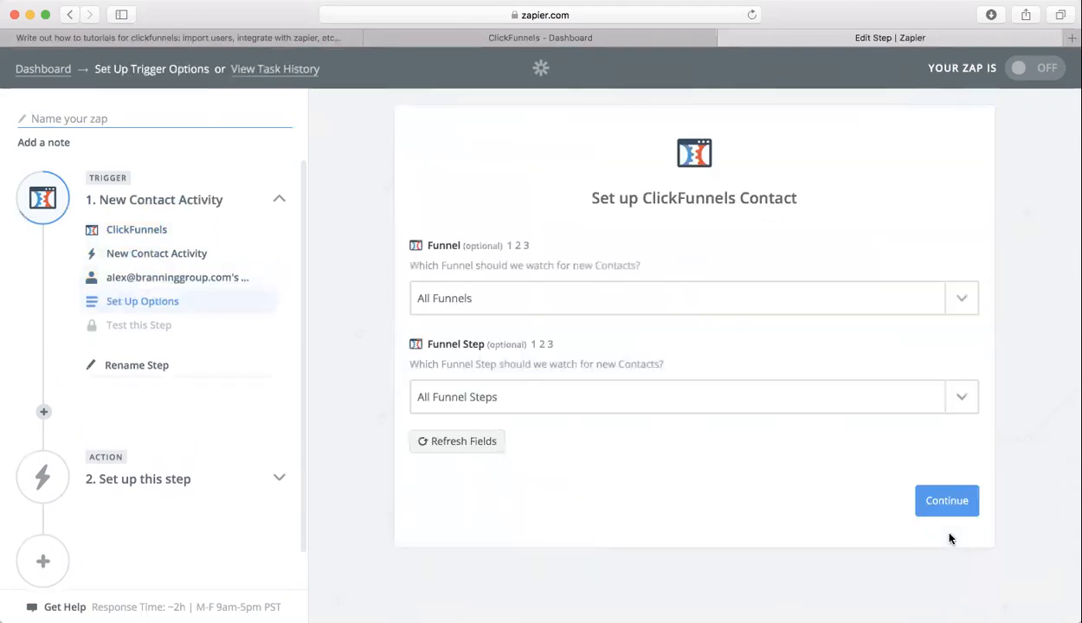
{"action": "mouse_move", "coordinate": [557, 297]}
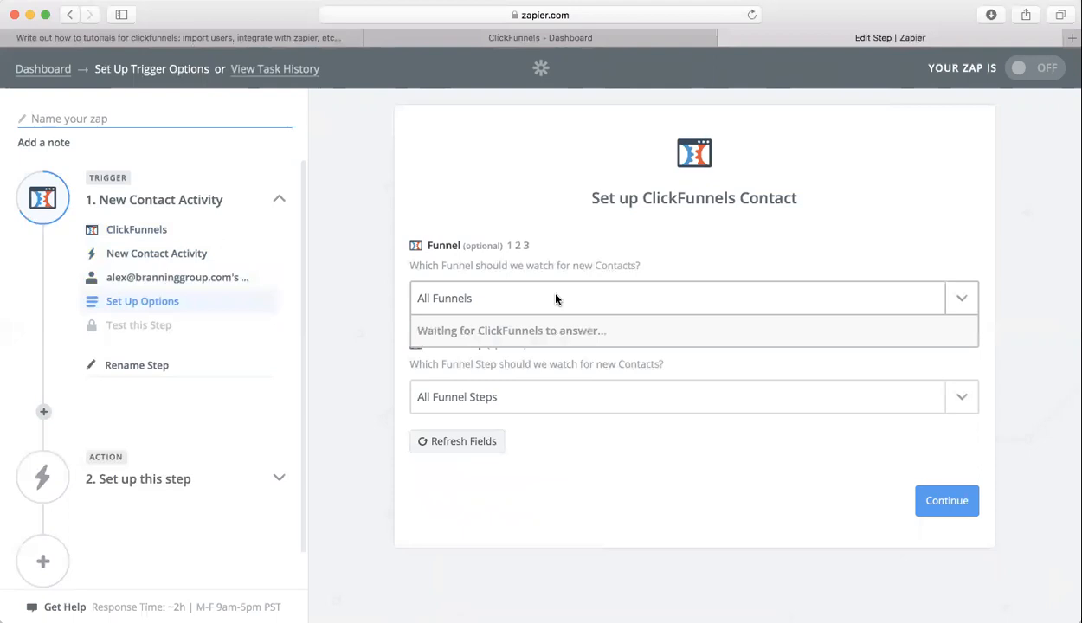
{"action": "mouse_move", "coordinate": [561, 336]}
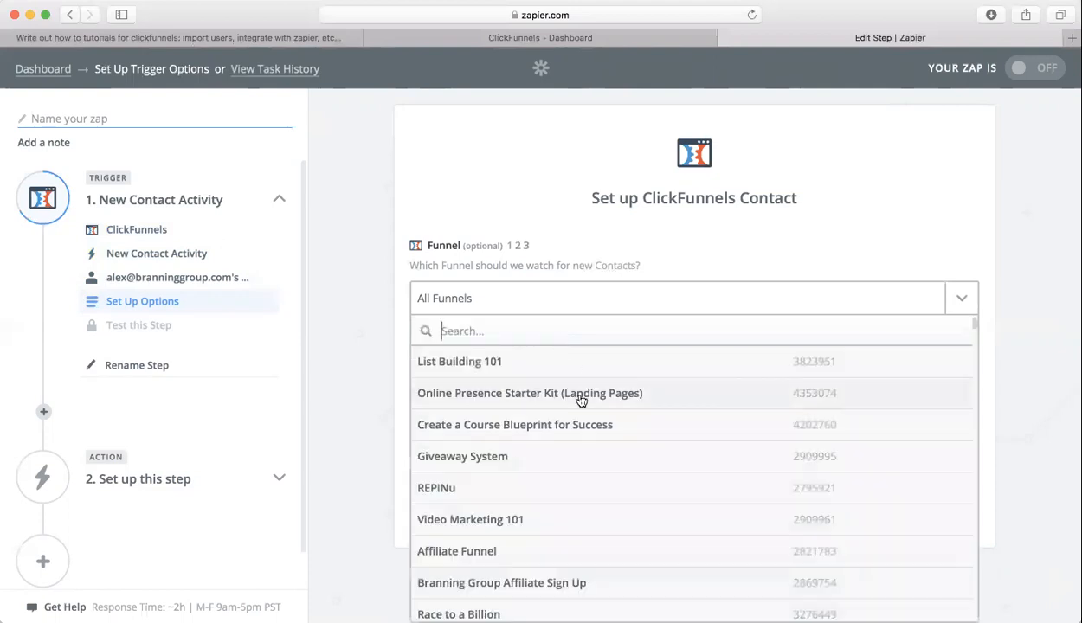
{"action": "scroll", "scroll_direction": "down", "scroll_amount": 3}
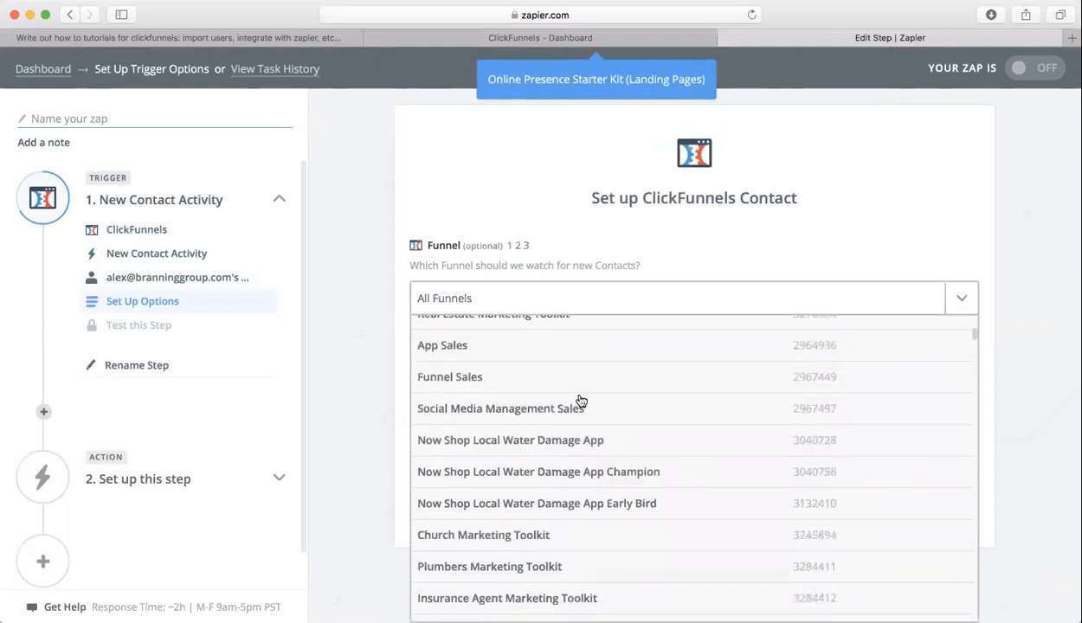
{"action": "scroll", "scroll_direction": "down", "scroll_amount": 3}
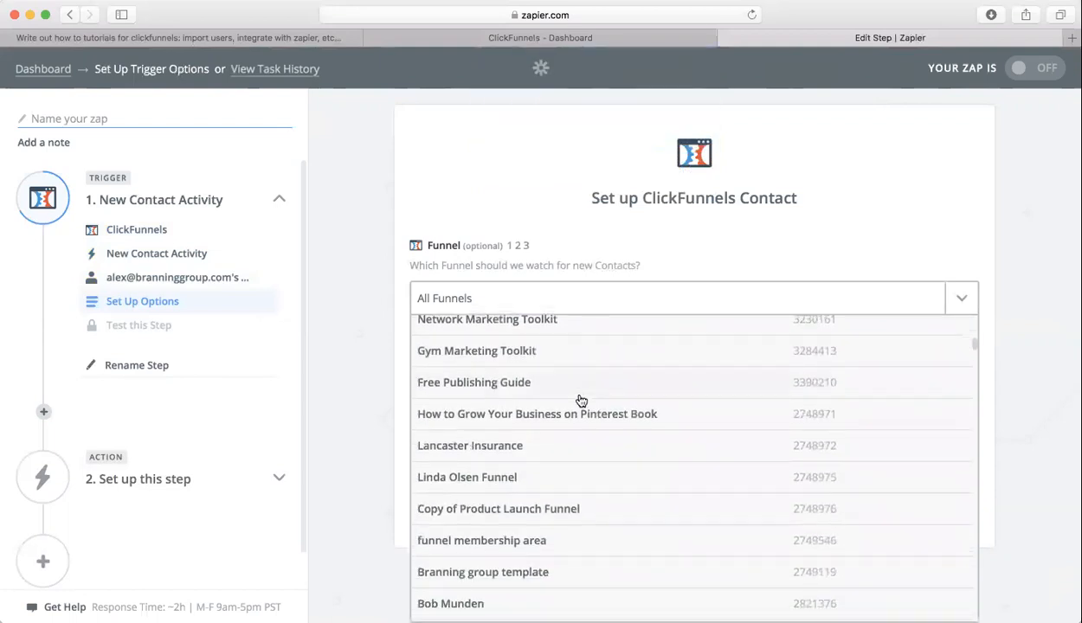
{"action": "left_click", "coordinate": [483, 572]}
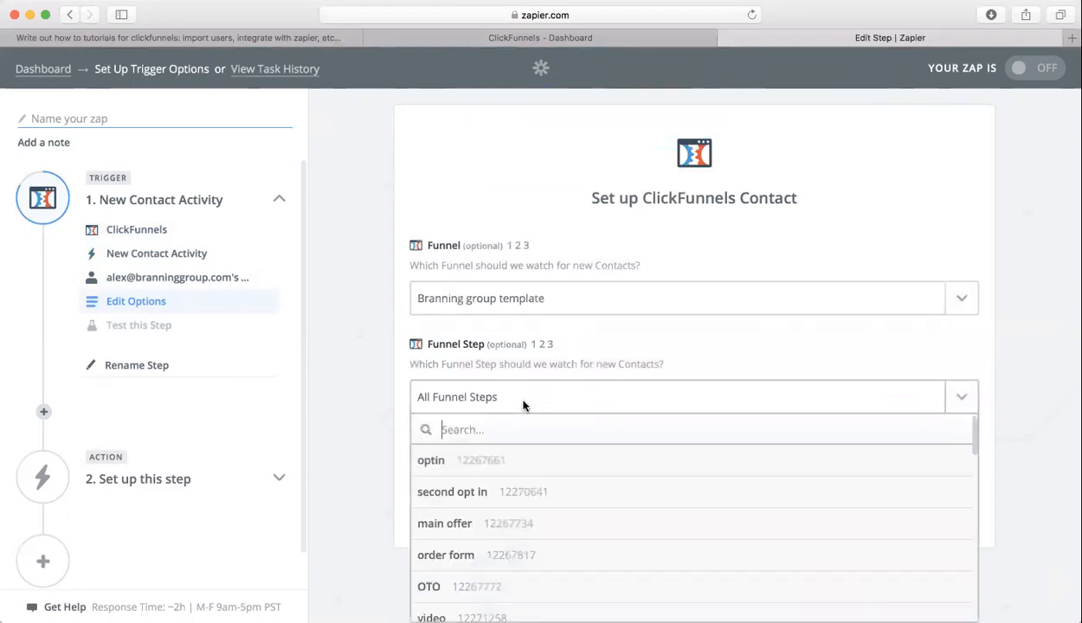
{"action": "mouse_move", "coordinate": [488, 465]}
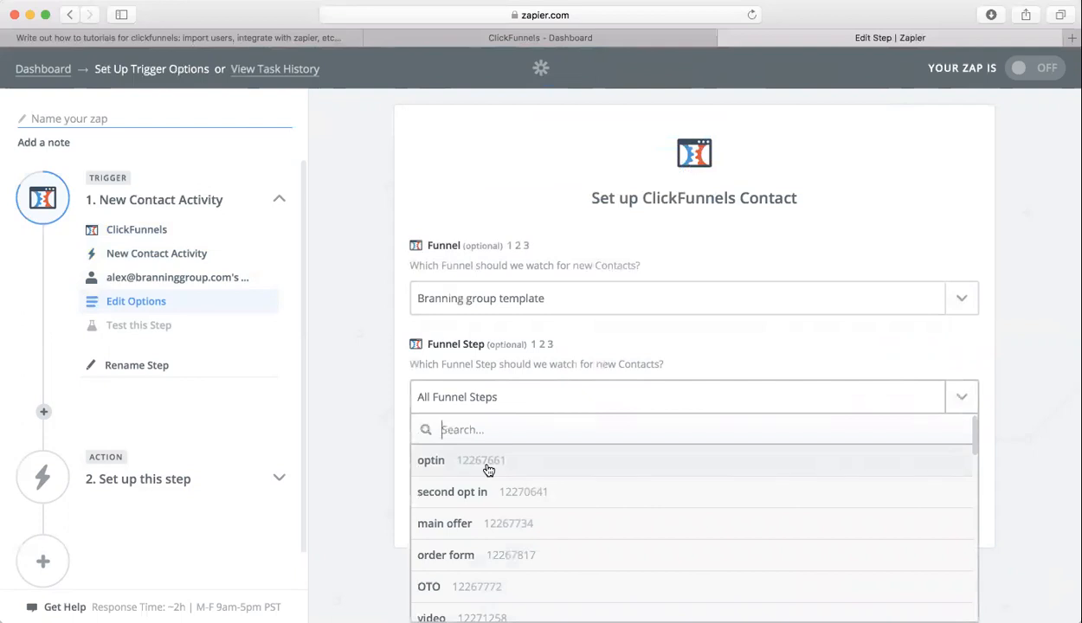
{"action": "left_click", "coordinate": [431, 460]}
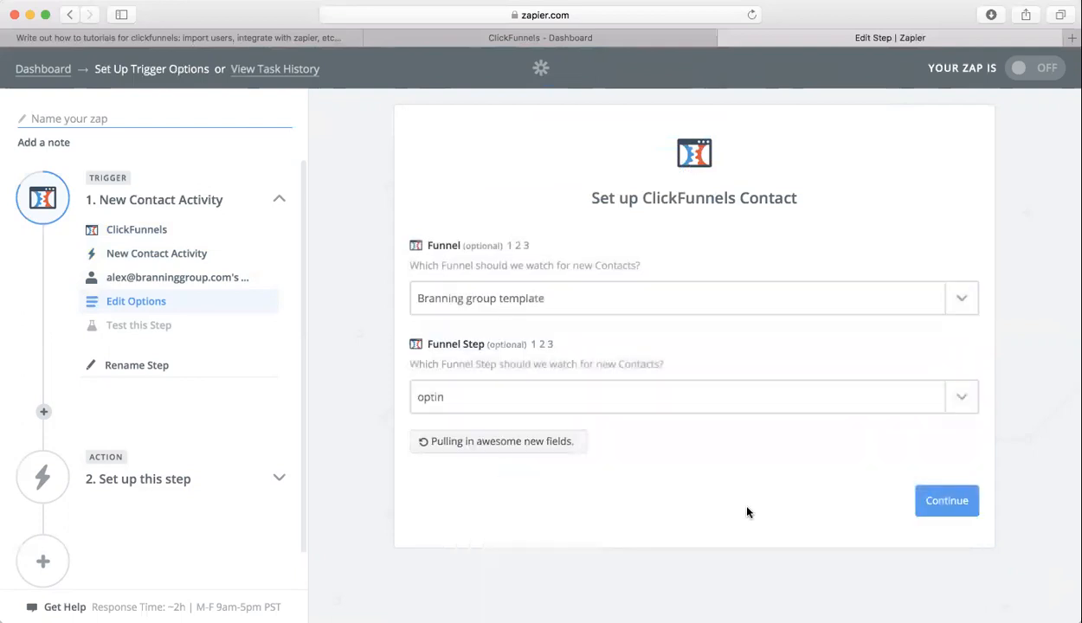
{"action": "left_click", "coordinate": [945, 501]}
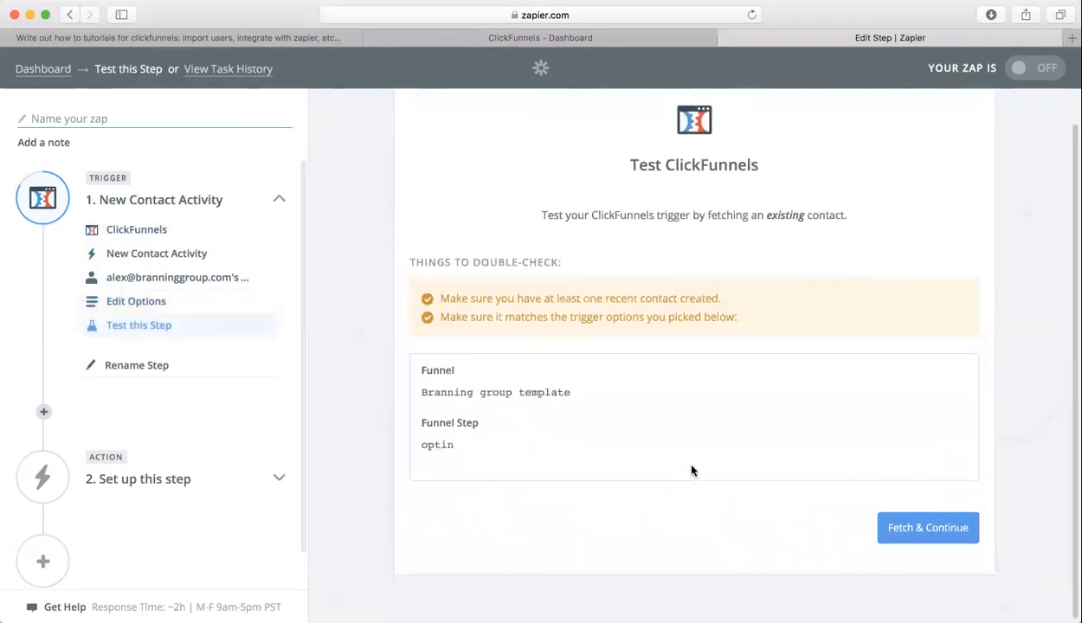
Step: Pass the trigger test and pick Google Sheets as the action app via 'google s' search
{"action": "left_click", "coordinate": [928, 526]}
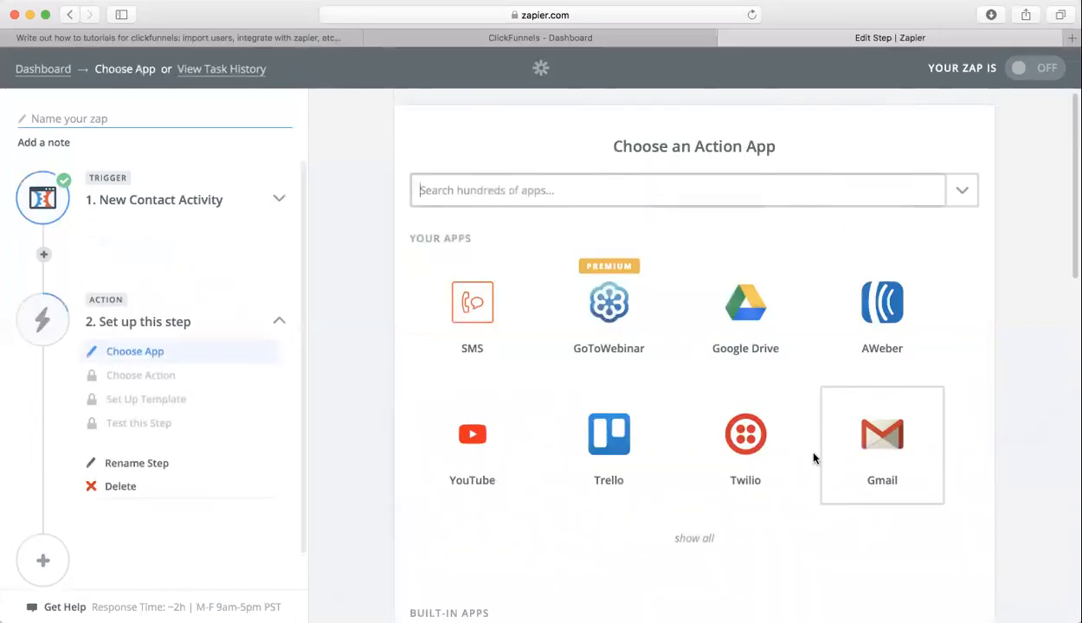
{"action": "mouse_move", "coordinate": [154, 201]}
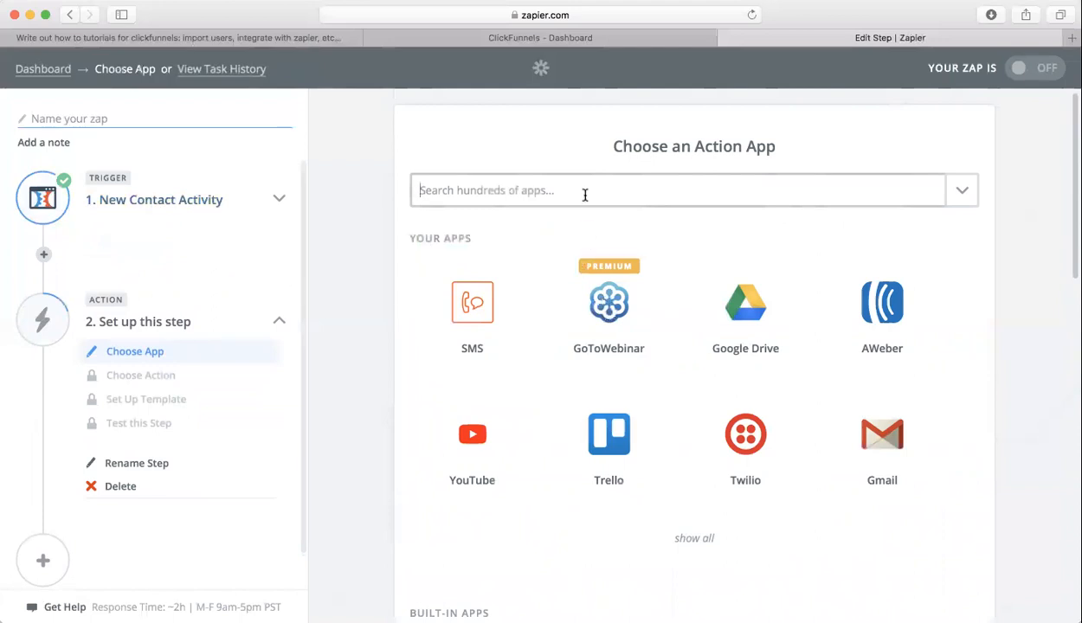
{"action": "type", "text": "google"}
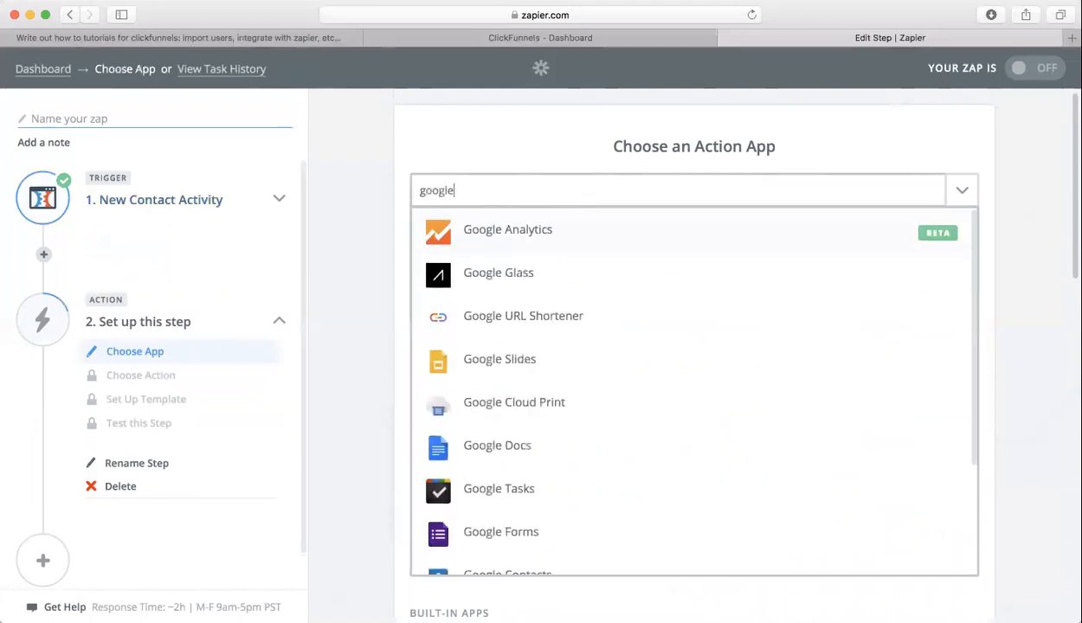
{"action": "type", "text": "s"}
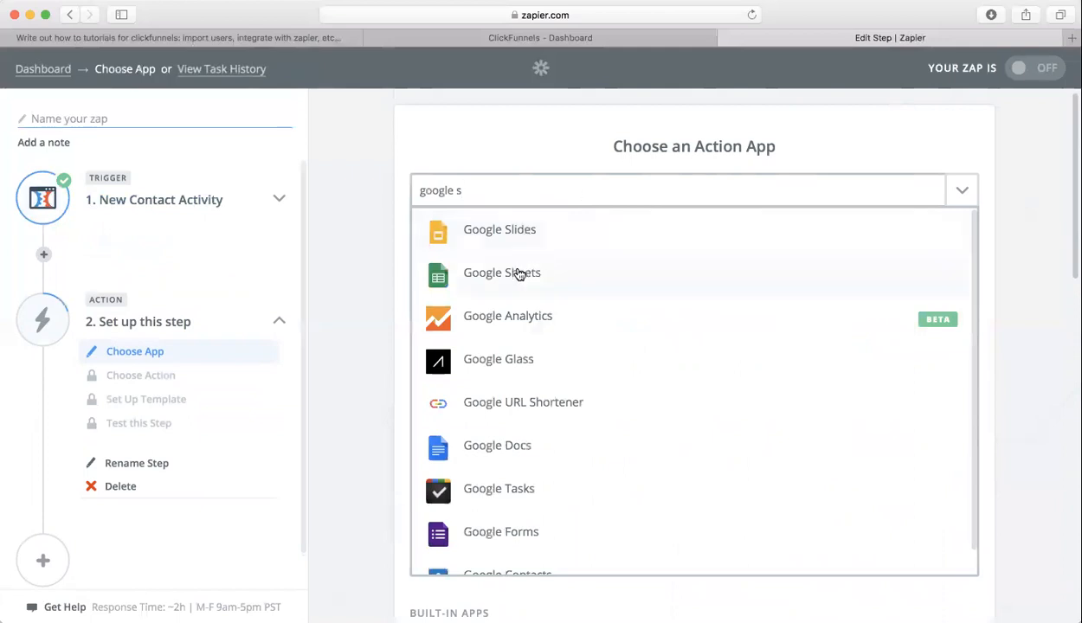
{"action": "left_click", "coordinate": [502, 274]}
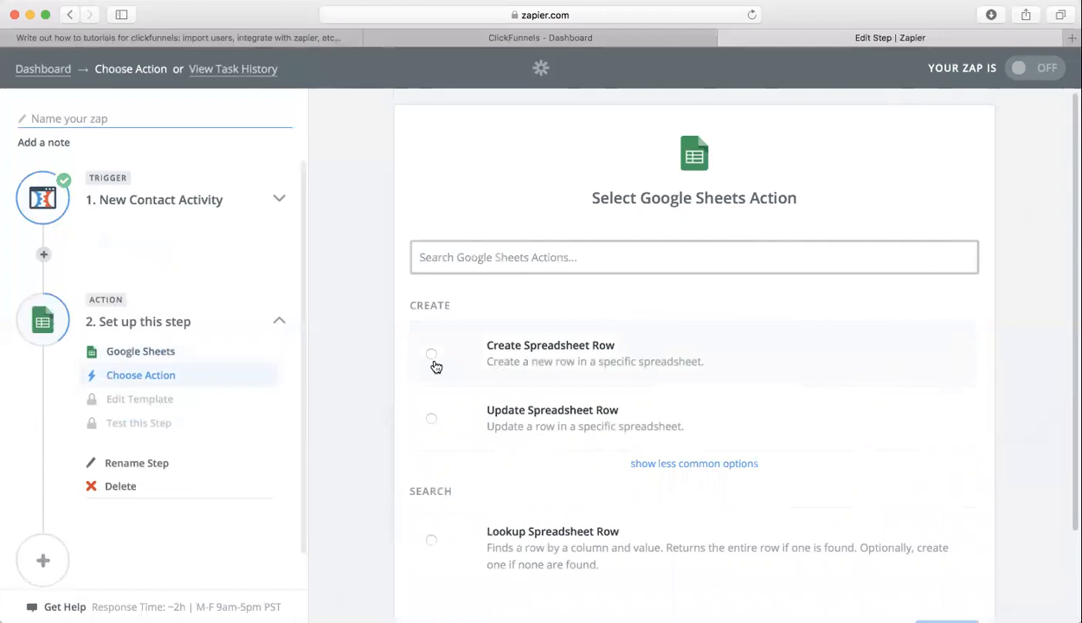
Step: Choose Create Spreadsheet Row as the Google Sheets action and save it
{"action": "left_click", "coordinate": [431, 353]}
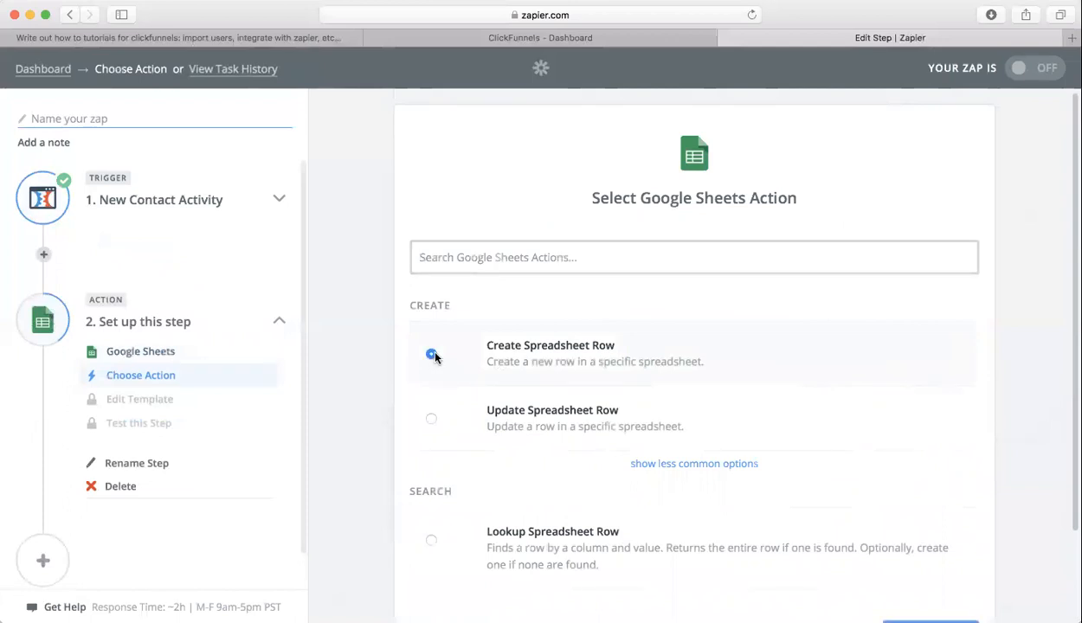
{"action": "left_click", "coordinate": [431, 357]}
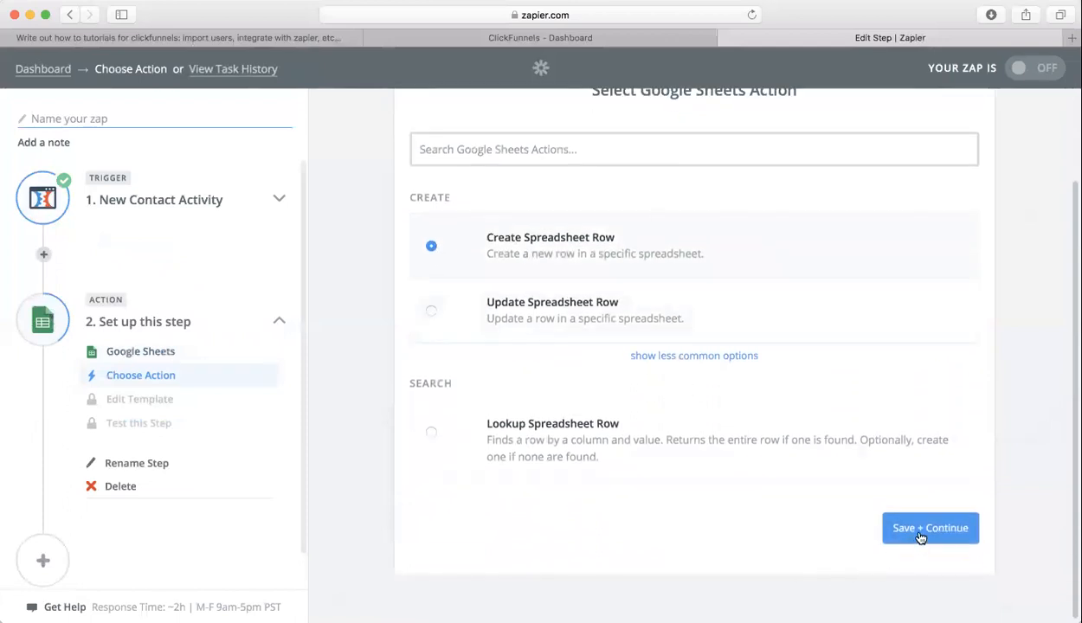
{"action": "left_click", "coordinate": [929, 528]}
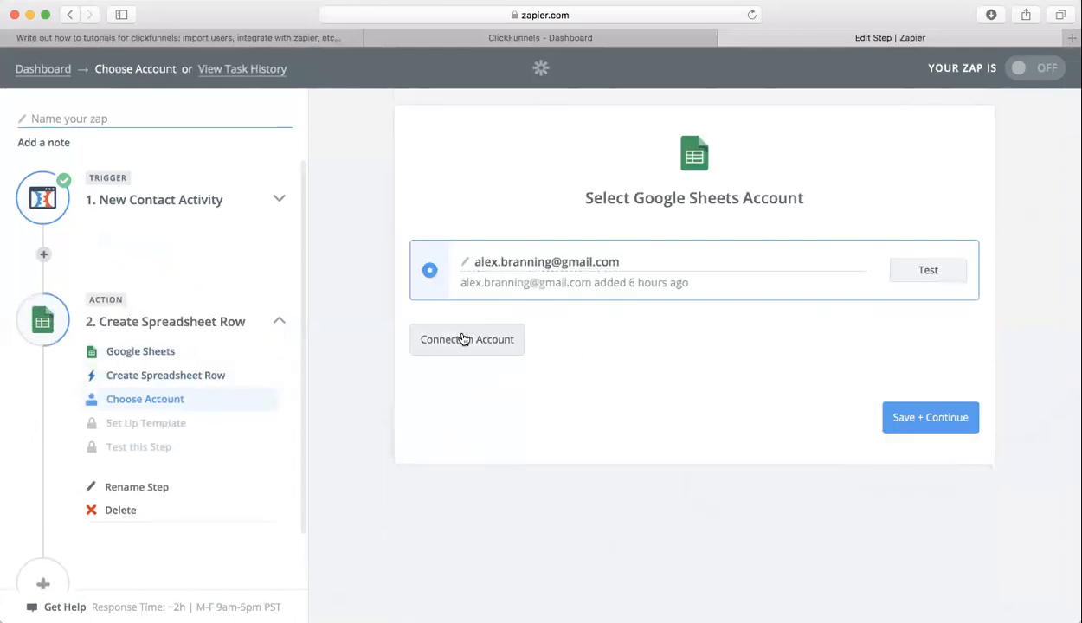
{"action": "mouse_move", "coordinate": [482, 343]}
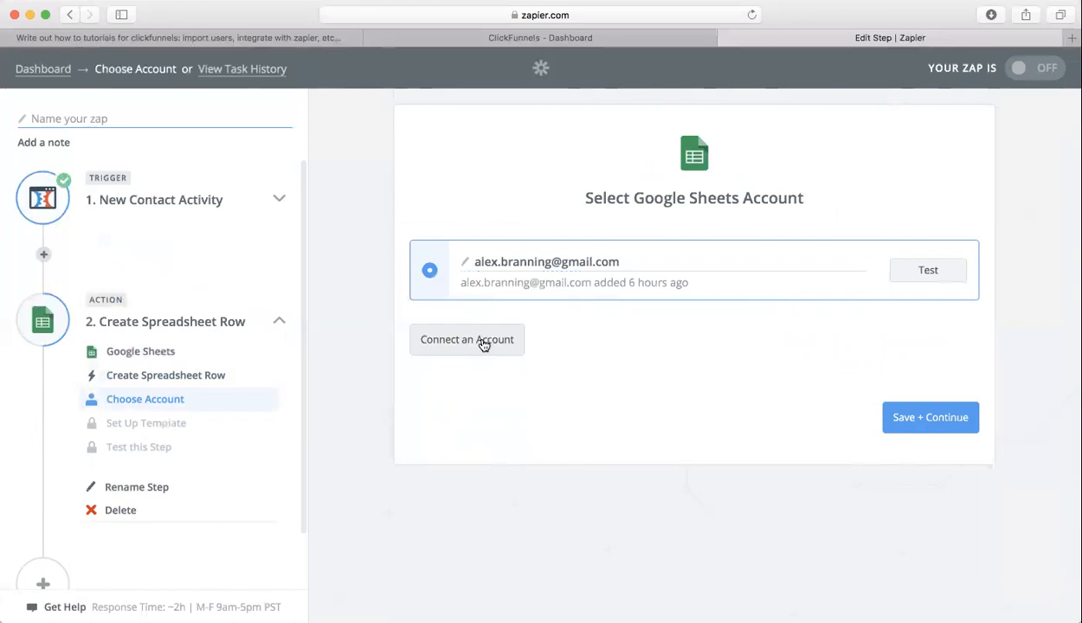
Step: Use the connected Google Sheets account and reach the row setup
{"action": "left_click", "coordinate": [929, 417]}
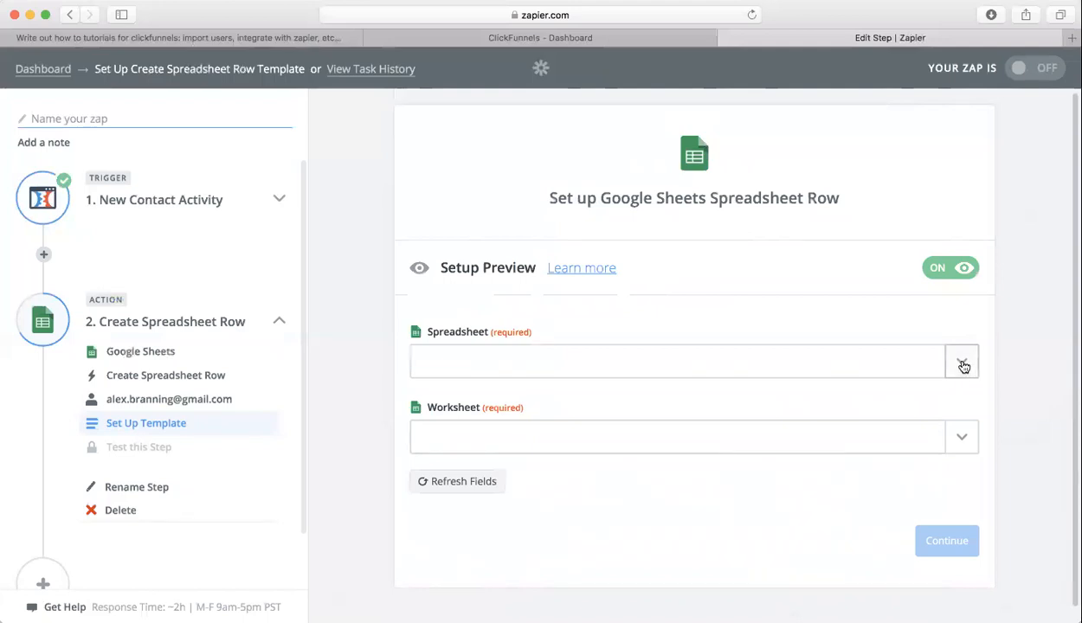
Step: Target the Hours for Ryan spreadsheet and its Sheet2 worksheet for new rows
{"action": "left_click", "coordinate": [962, 362]}
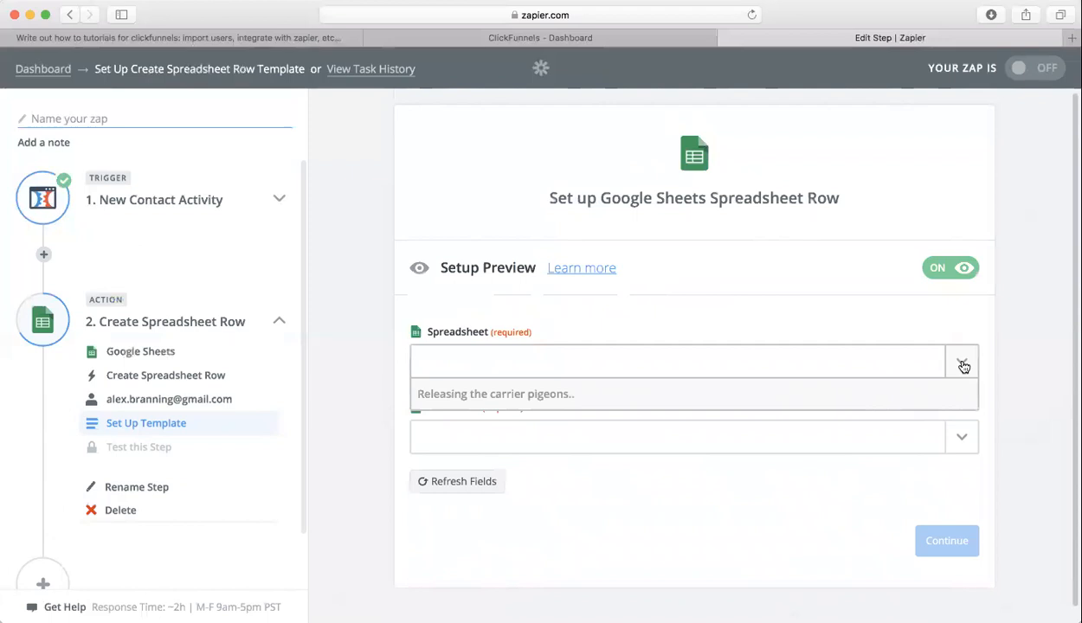
{"action": "left_click", "coordinate": [961, 362]}
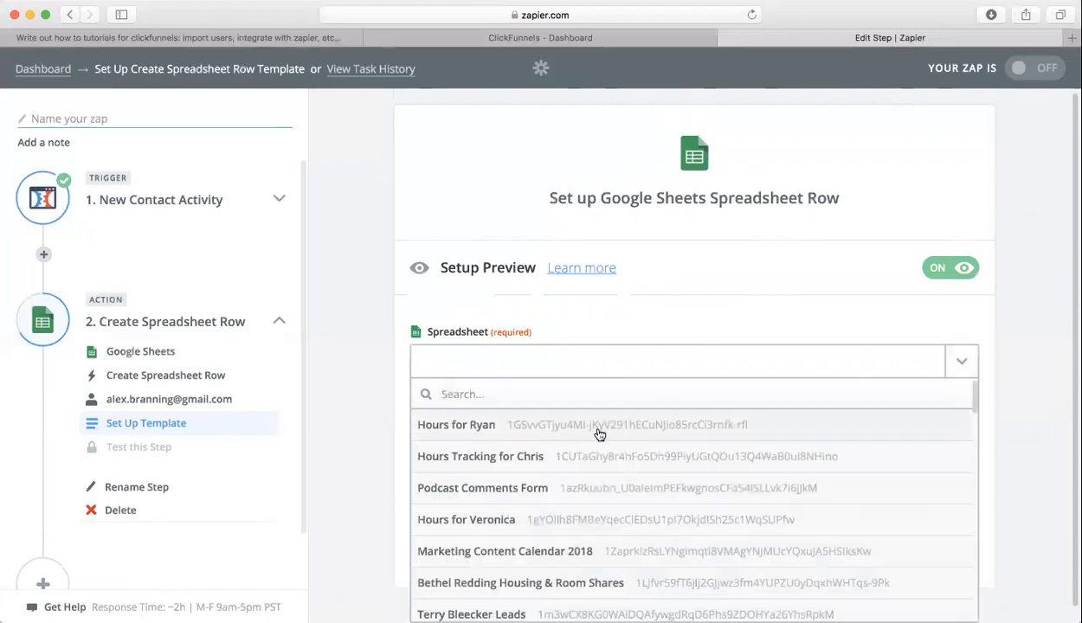
{"action": "left_click", "coordinate": [457, 424]}
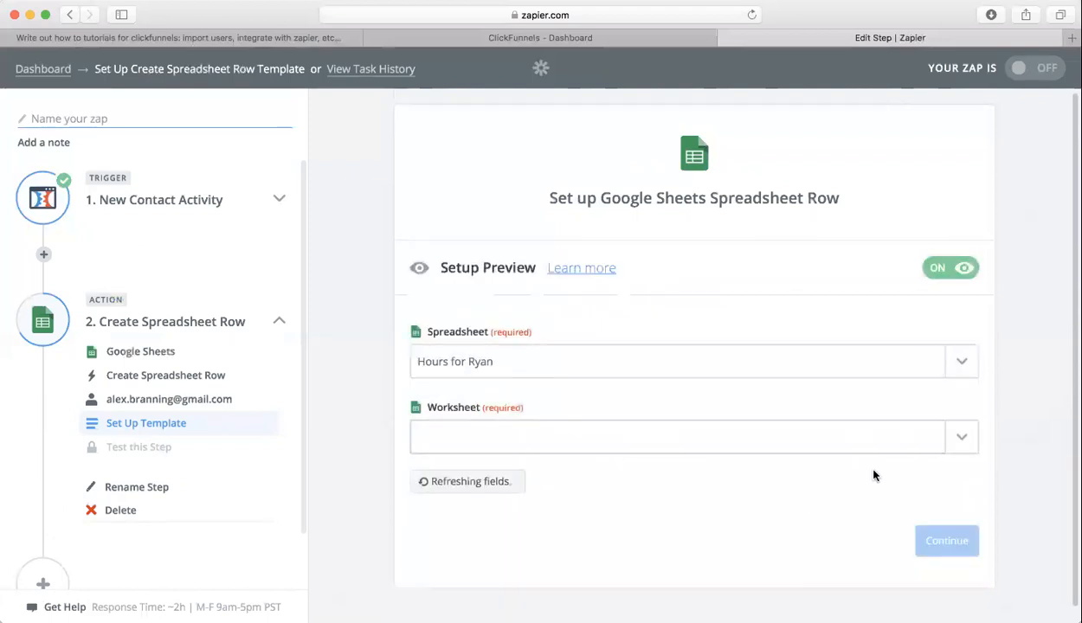
{"action": "left_click", "coordinate": [963, 437]}
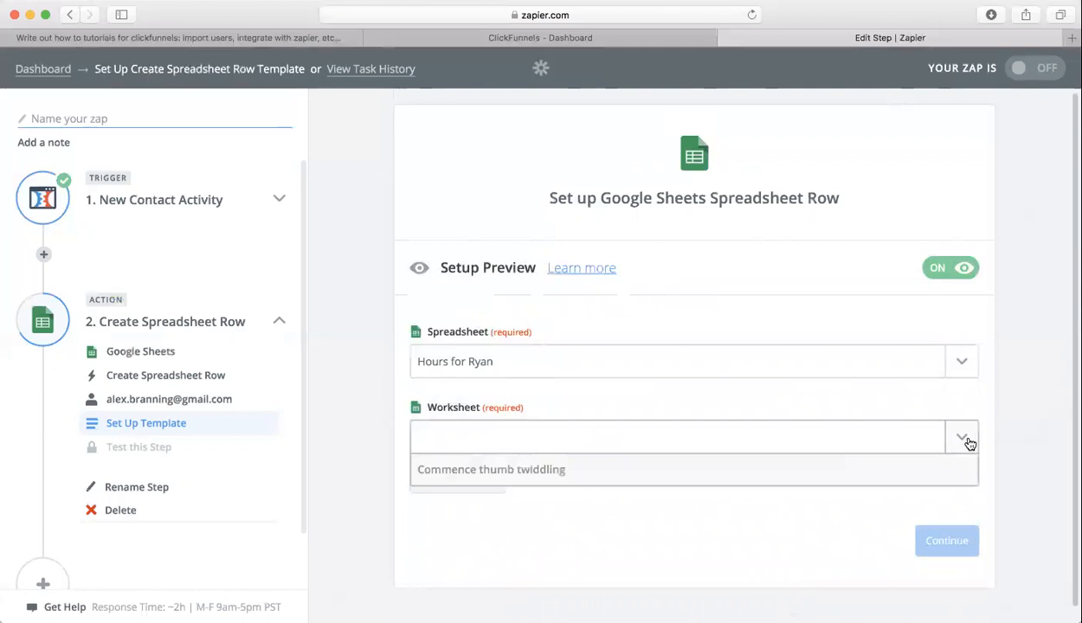
{"action": "left_click", "coordinate": [963, 437]}
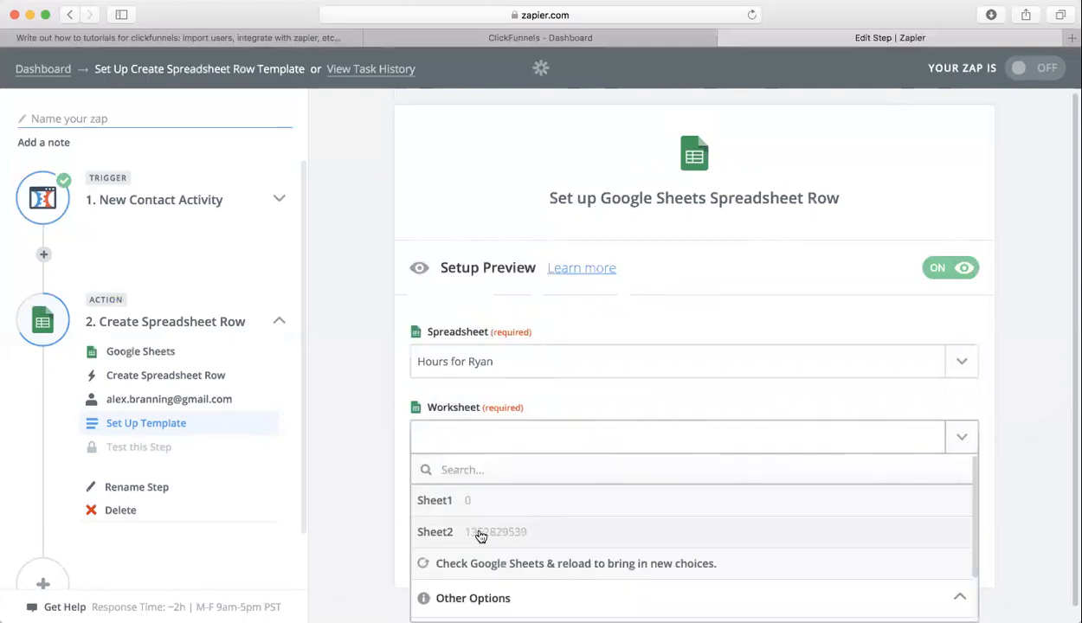
{"action": "left_click", "coordinate": [435, 500]}
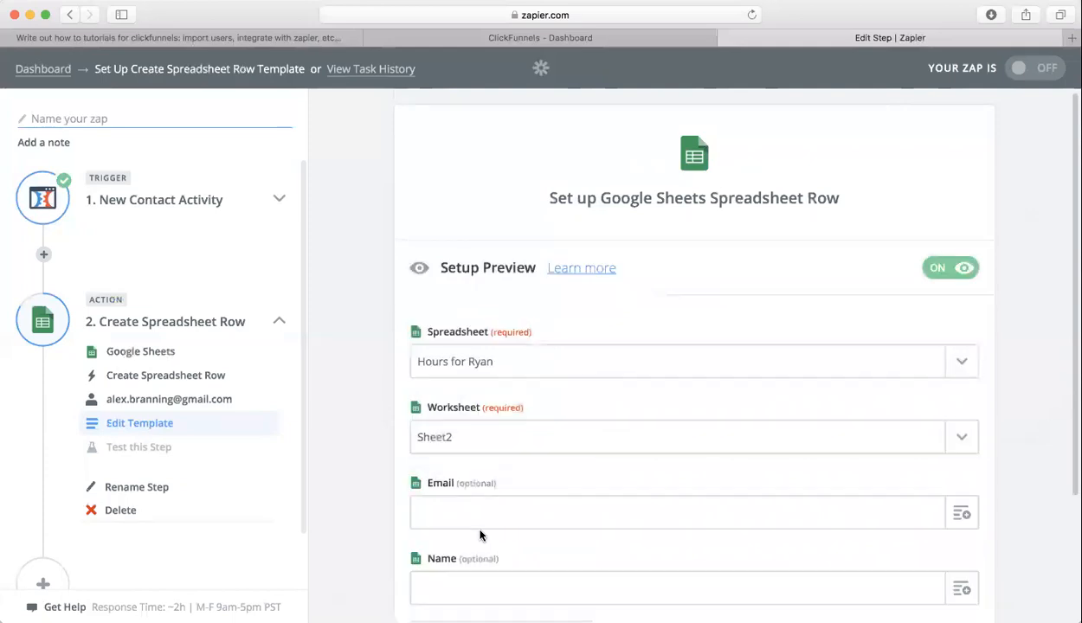
Step: Map the trigger's Email and Name into the Email and Name columns and continue
{"action": "scroll", "scroll_direction": "down", "scroll_amount": 3}
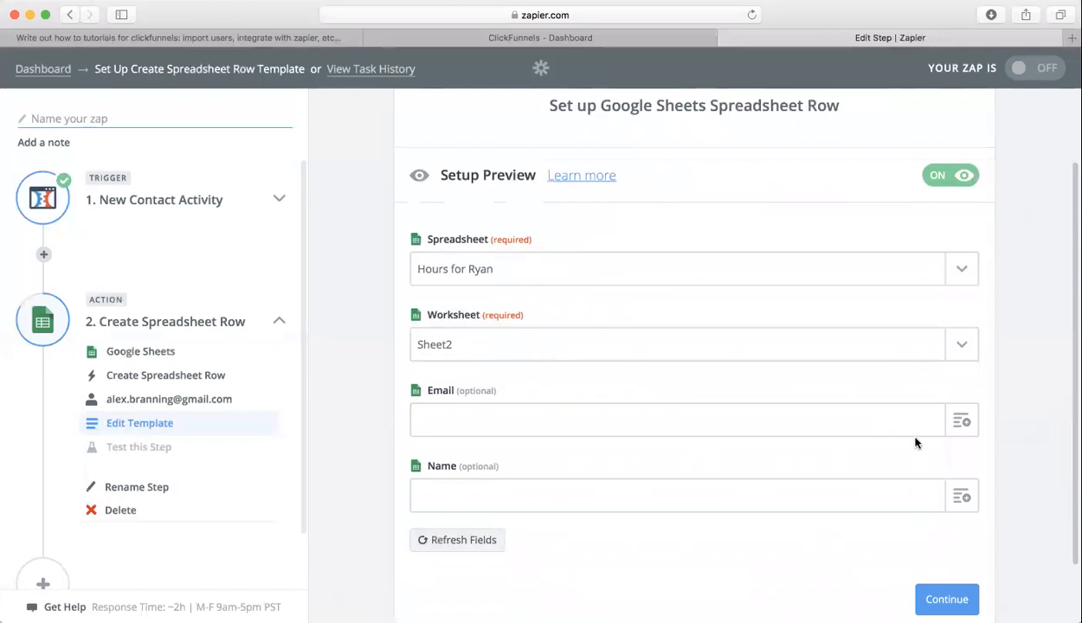
{"action": "mouse_move", "coordinate": [962, 421]}
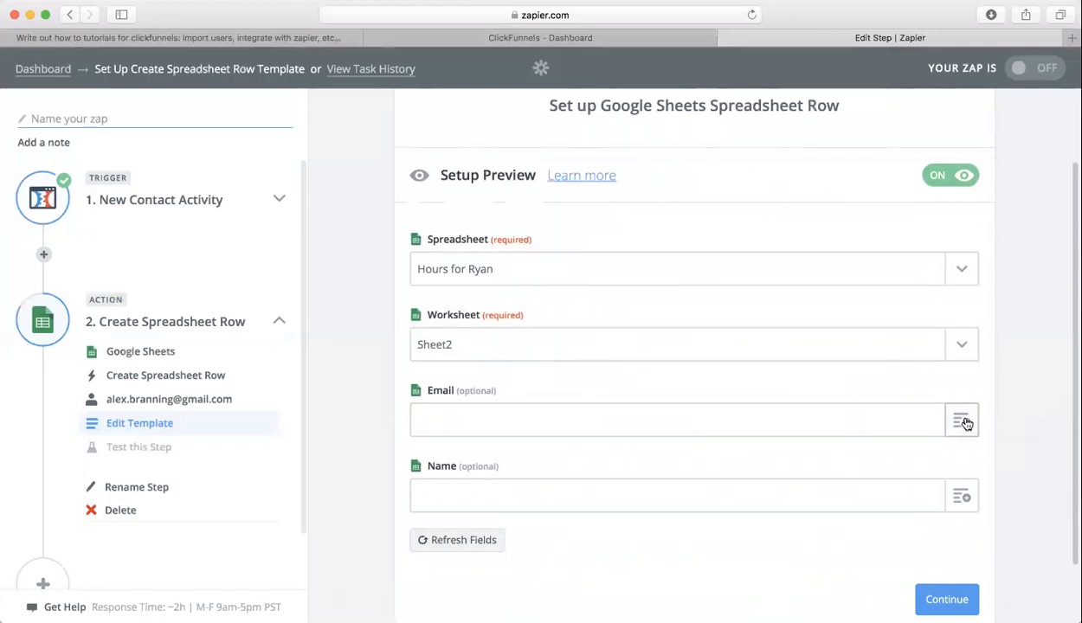
{"action": "left_click", "coordinate": [962, 420]}
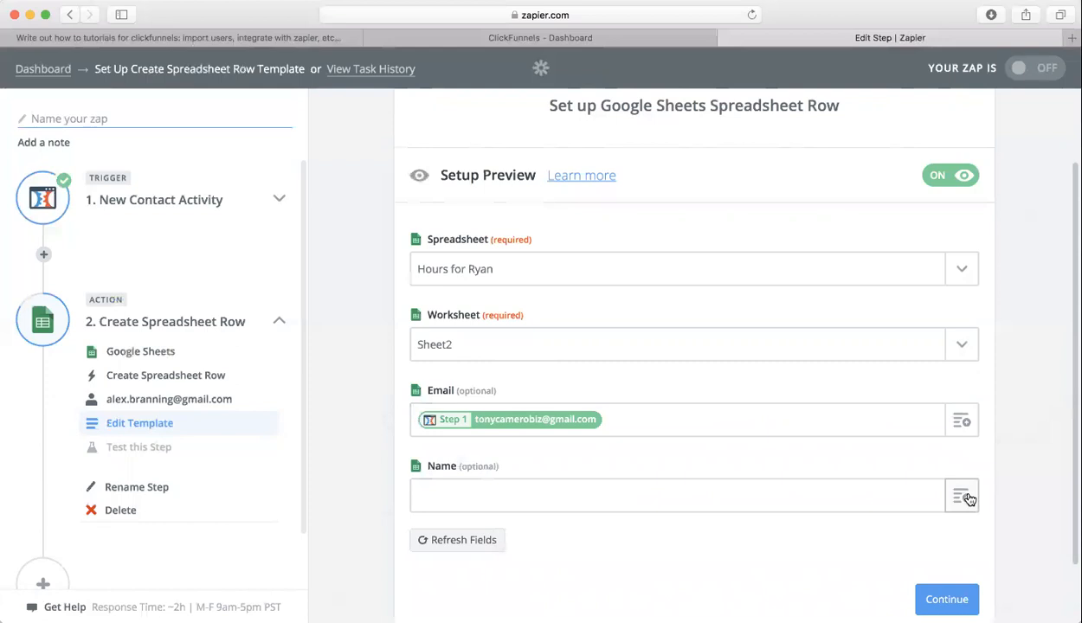
{"action": "left_click", "coordinate": [961, 495]}
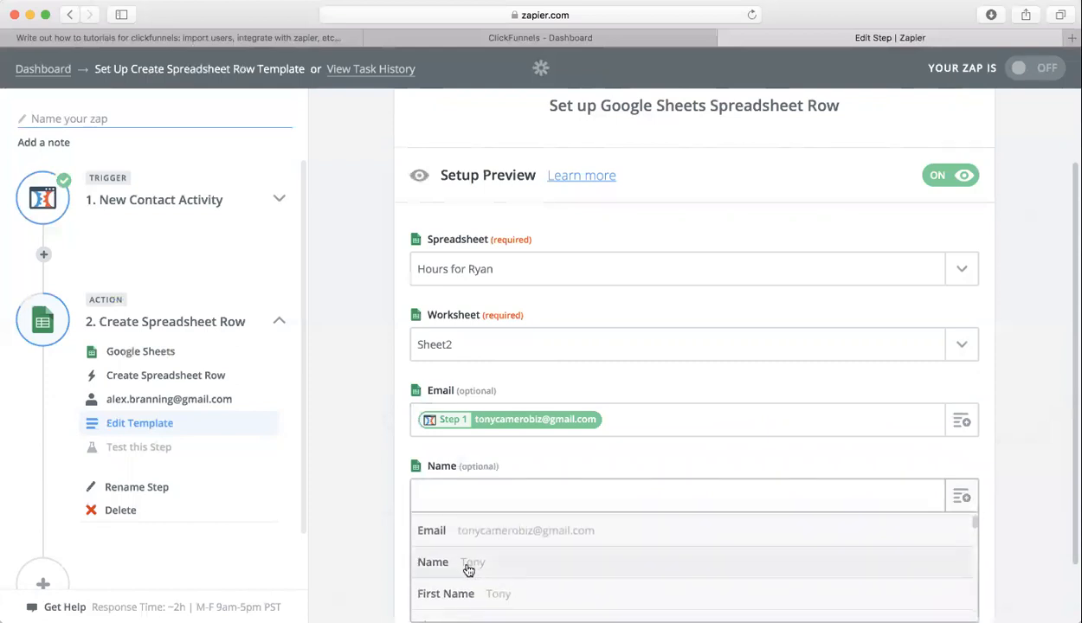
{"action": "left_click", "coordinate": [467, 561]}
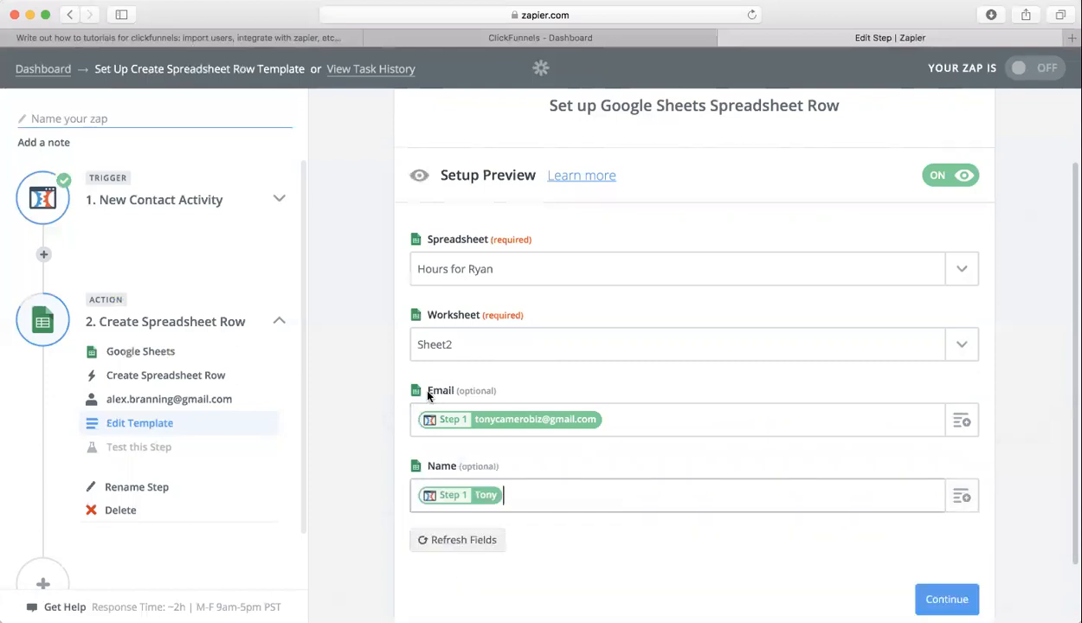
{"action": "mouse_move", "coordinate": [440, 396]}
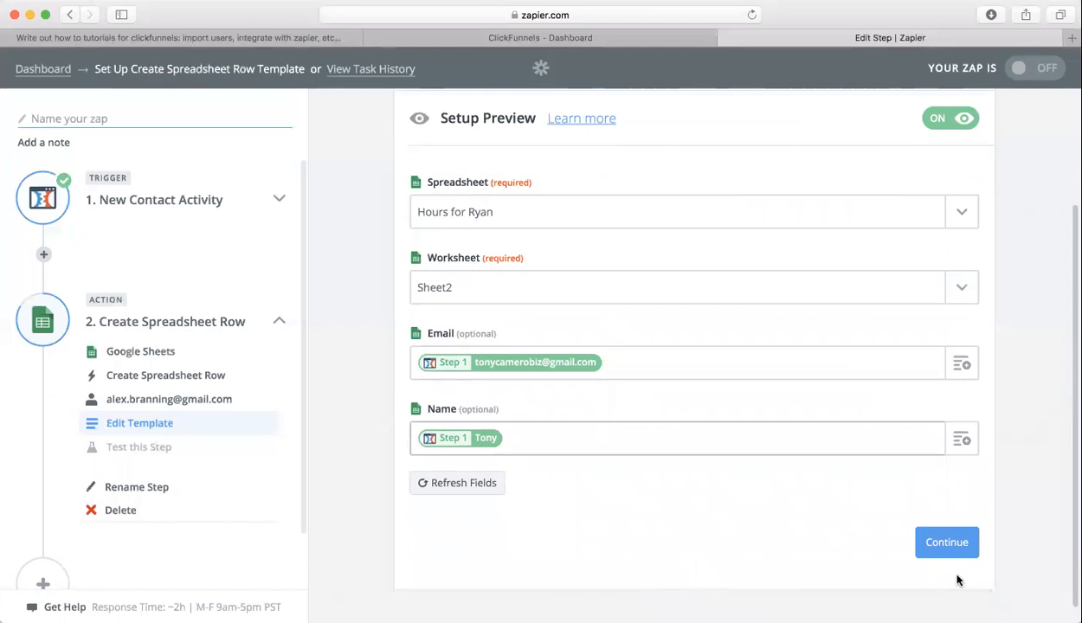
{"action": "left_click", "coordinate": [945, 542]}
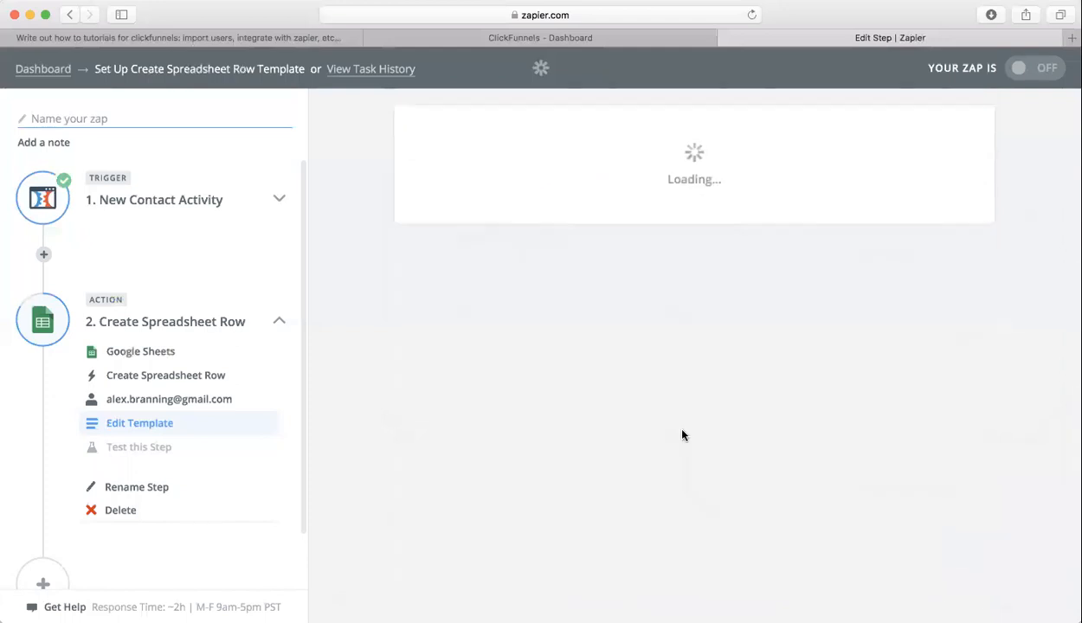
Step: Skip the Google Sheets test row, leaving the zap ready to finish
{"action": "left_click", "coordinate": [139, 446]}
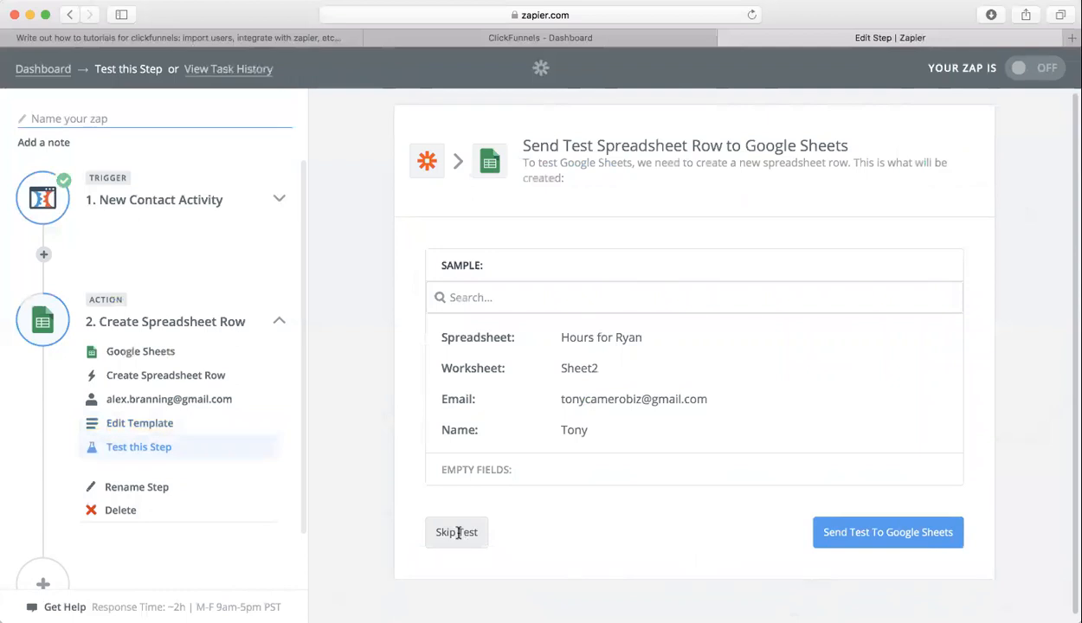
{"action": "left_click", "coordinate": [457, 533]}
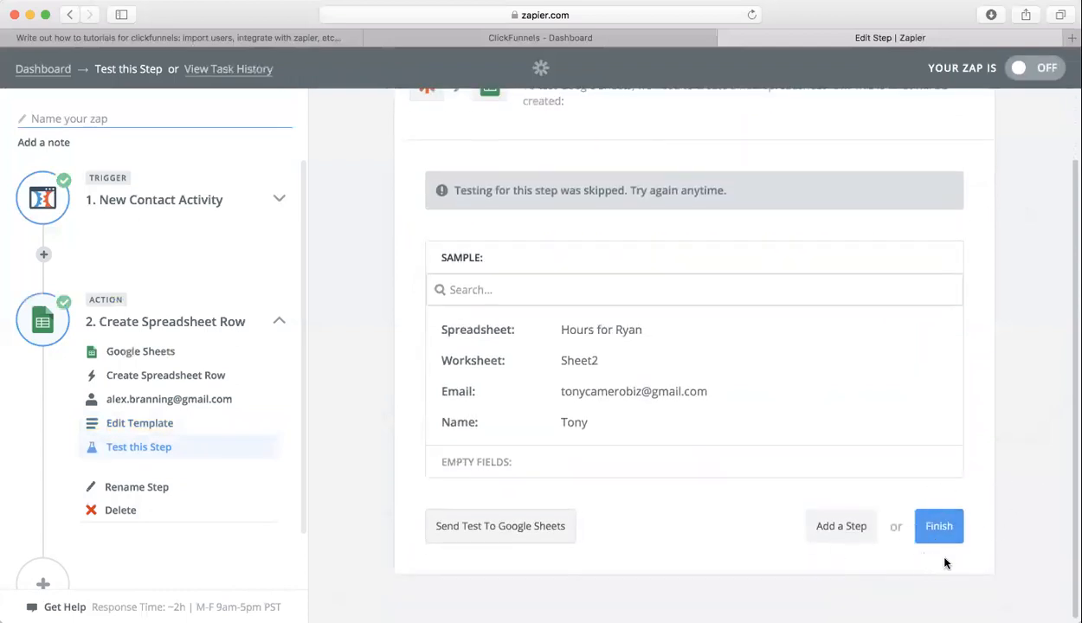
{"action": "mouse_move", "coordinate": [836, 391]}
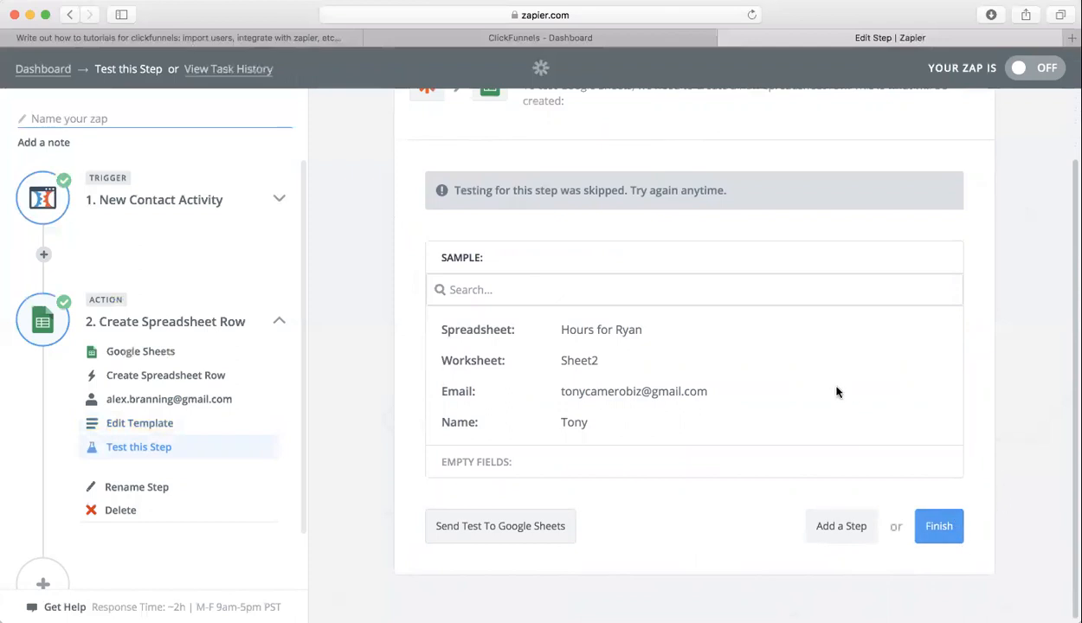
{"action": "scroll", "scroll_direction": "up", "scroll_amount": 3}
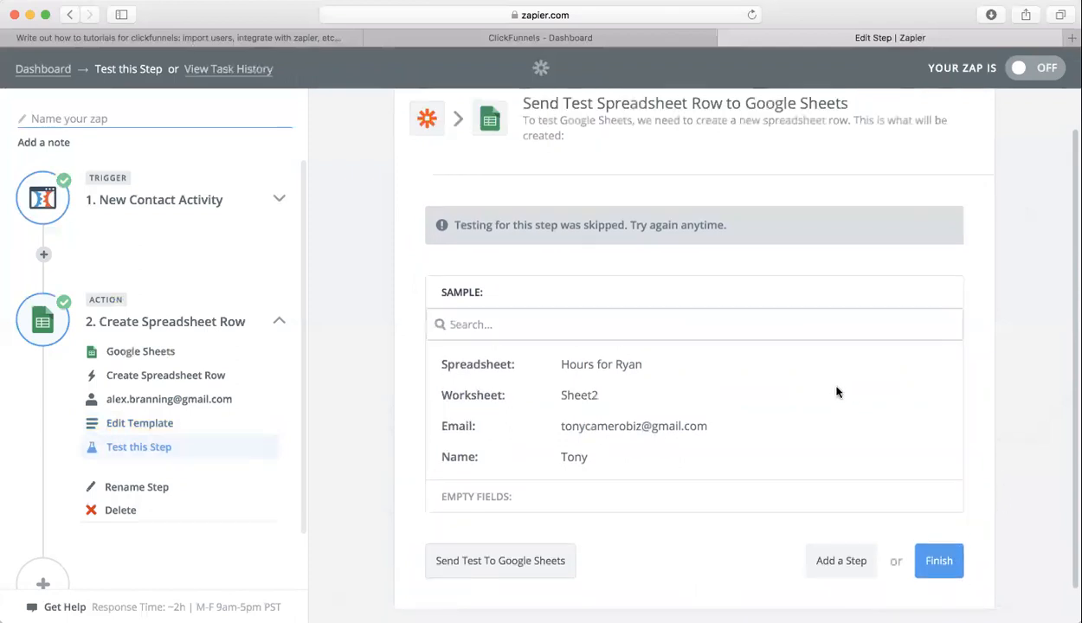
{"action": "scroll", "scroll_direction": "up", "scroll_amount": 3}
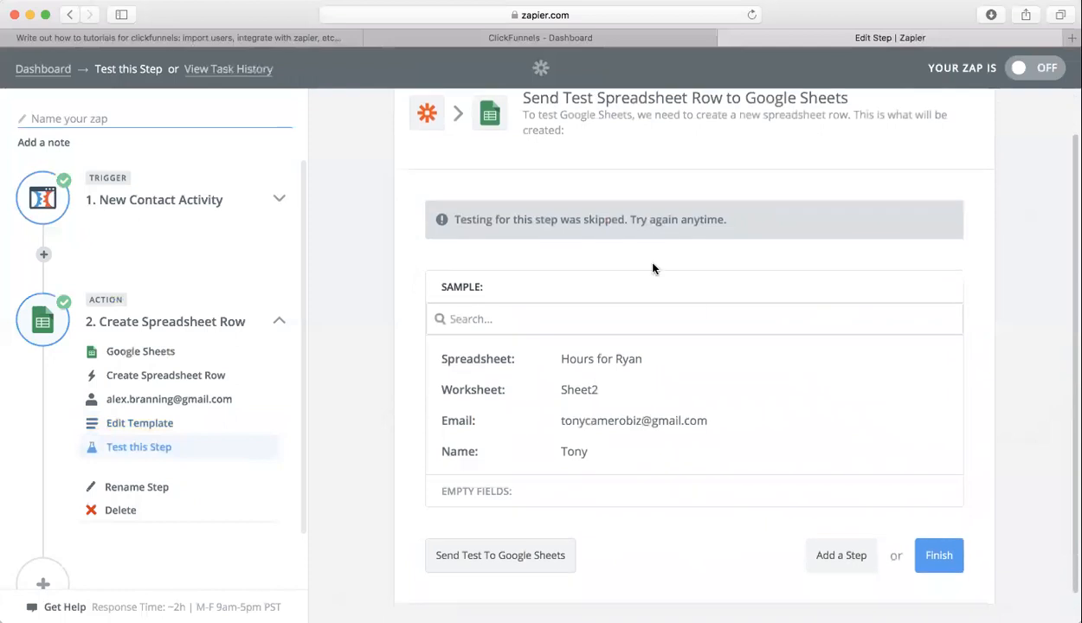
{"action": "mouse_move", "coordinate": [660, 27]}
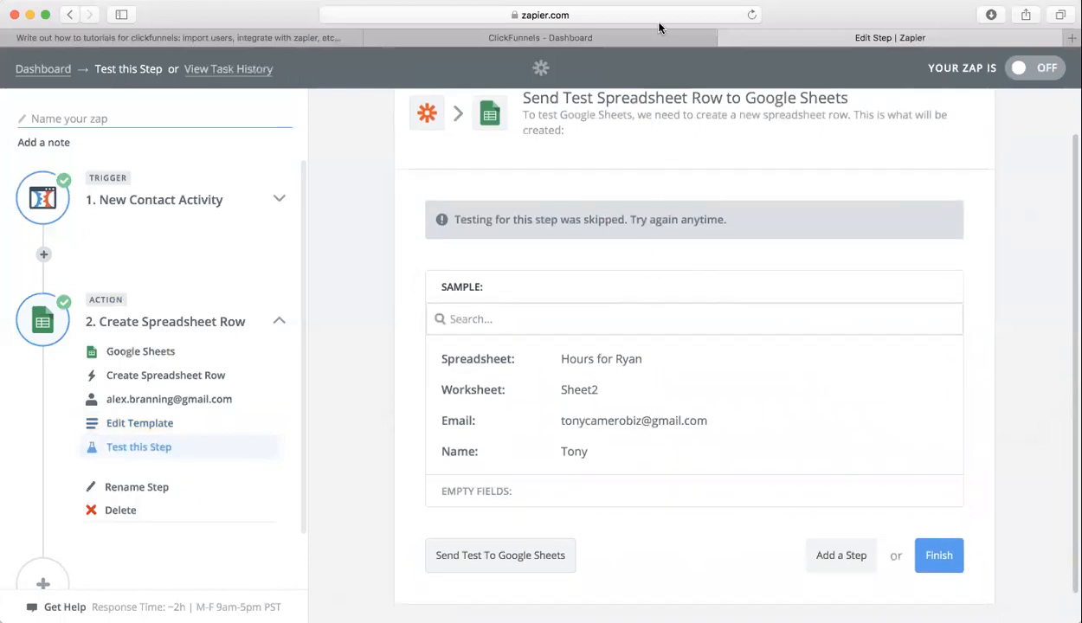